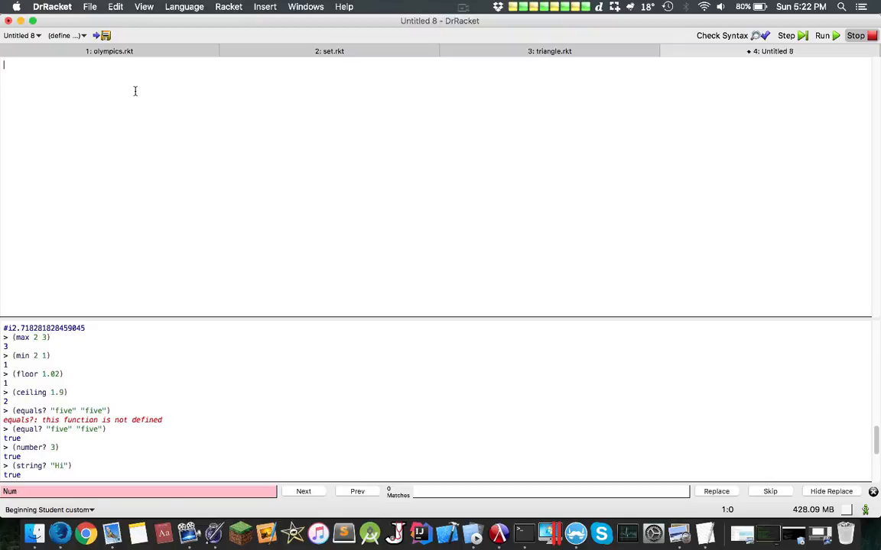
Step: Add (define color 'blue) as the first line of the definitions window
type("(")
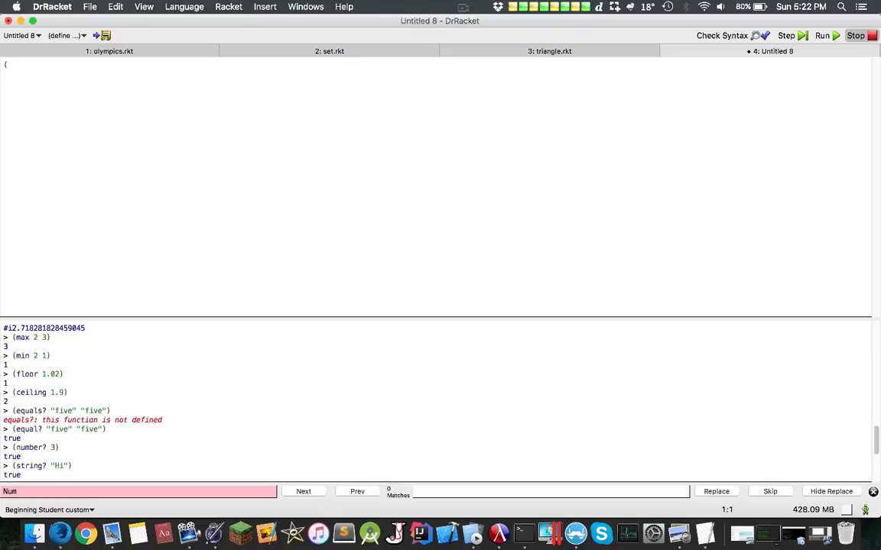
type("define")
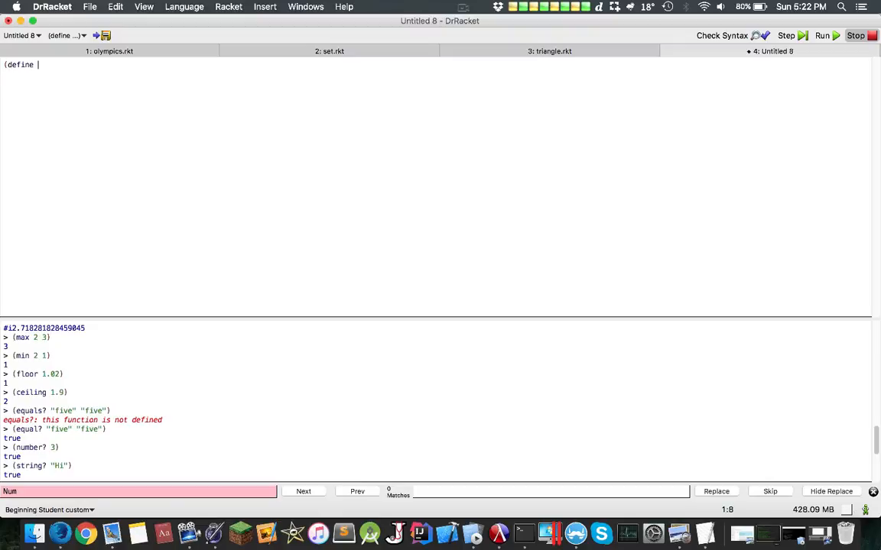
key("backspace")
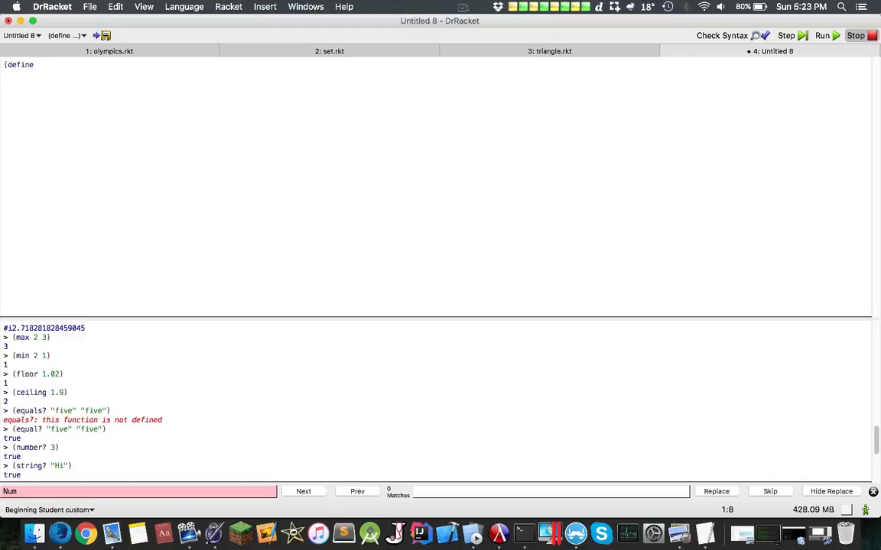
type("color 'blue)")
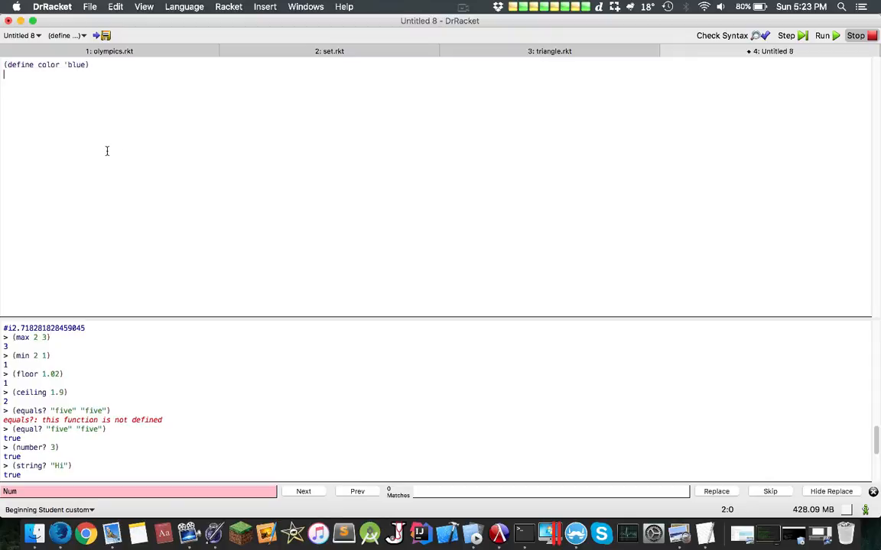
Step: Run the file and evaluate blue (undefined) and color ('blue) in interactions
left_click(821, 35)
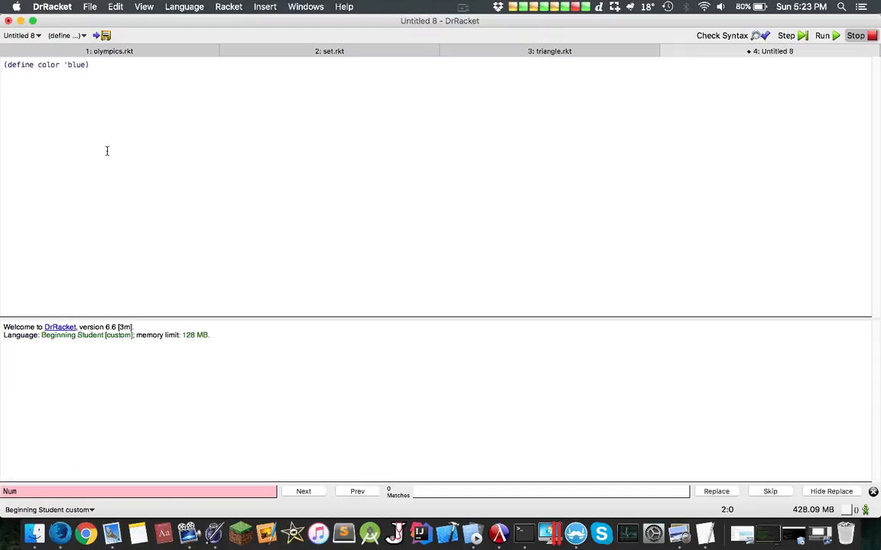
left_click(822, 36)
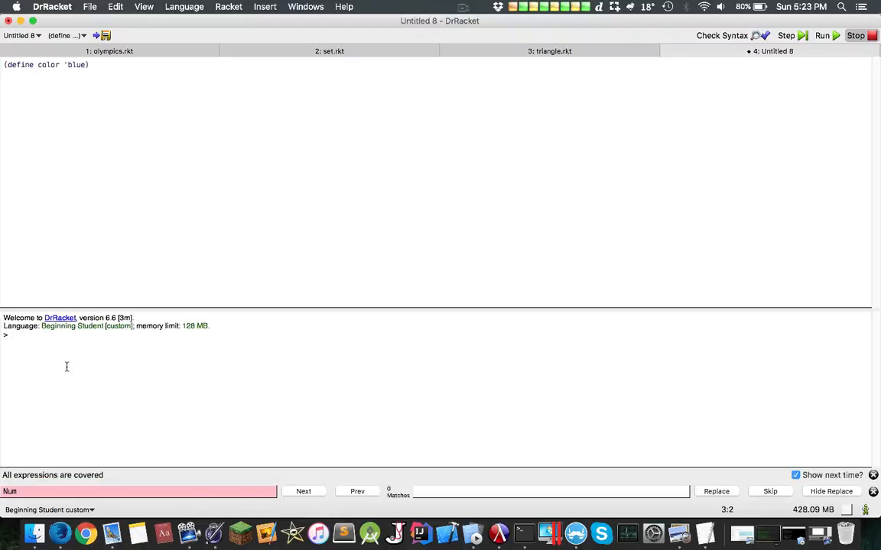
type("blue")
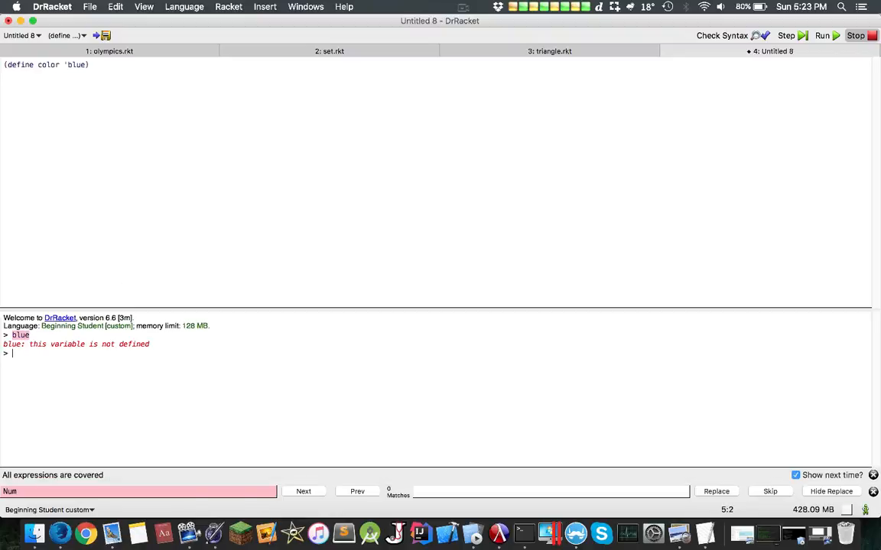
type("color")
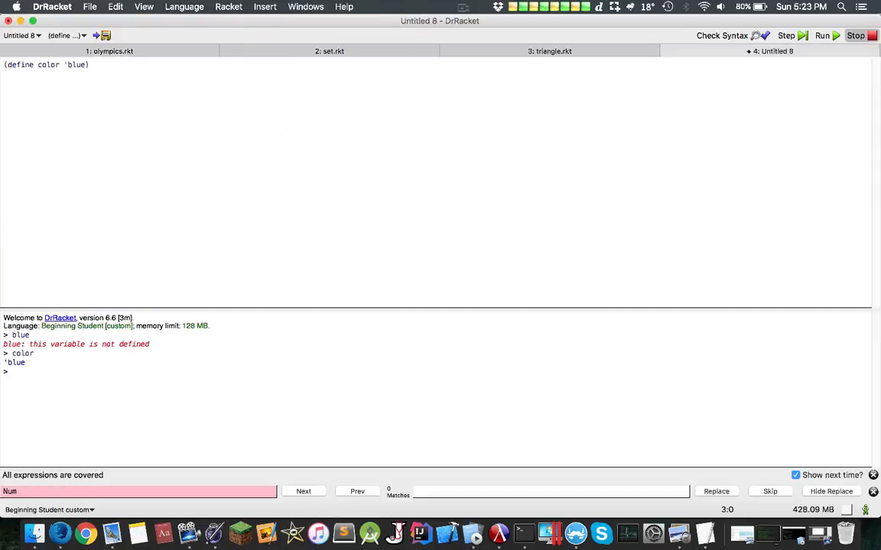
type("(")
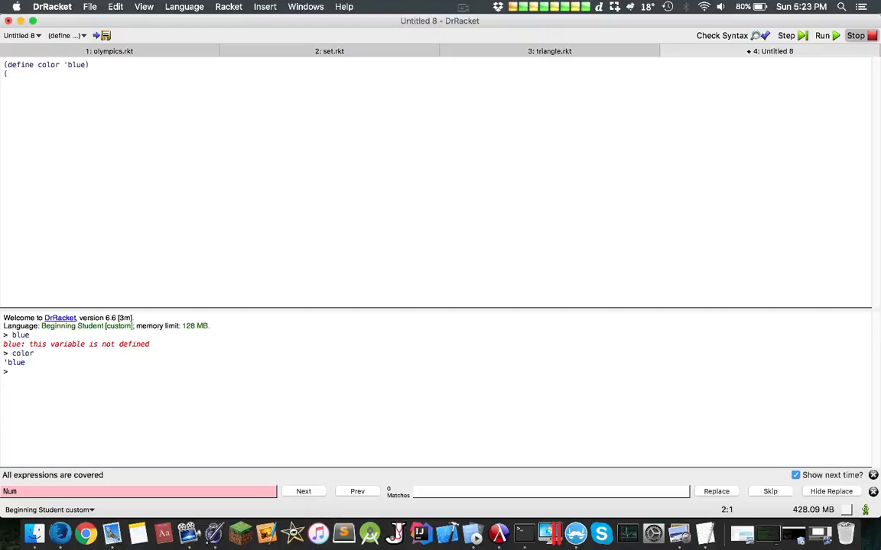
type("symbol")
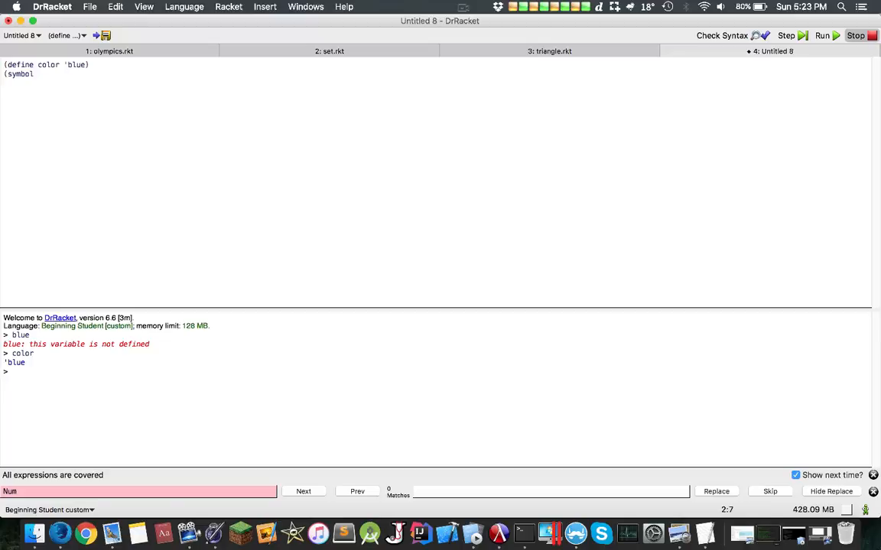
type("?")
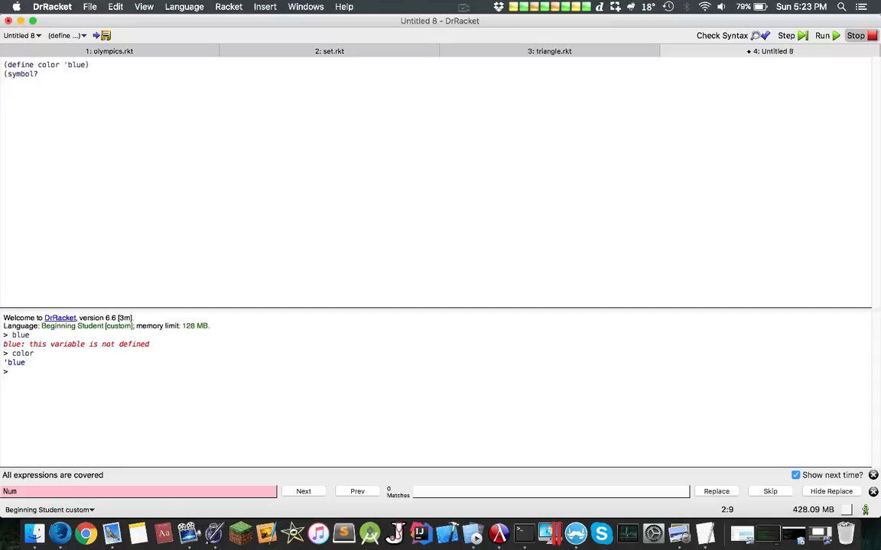
type("'blue")
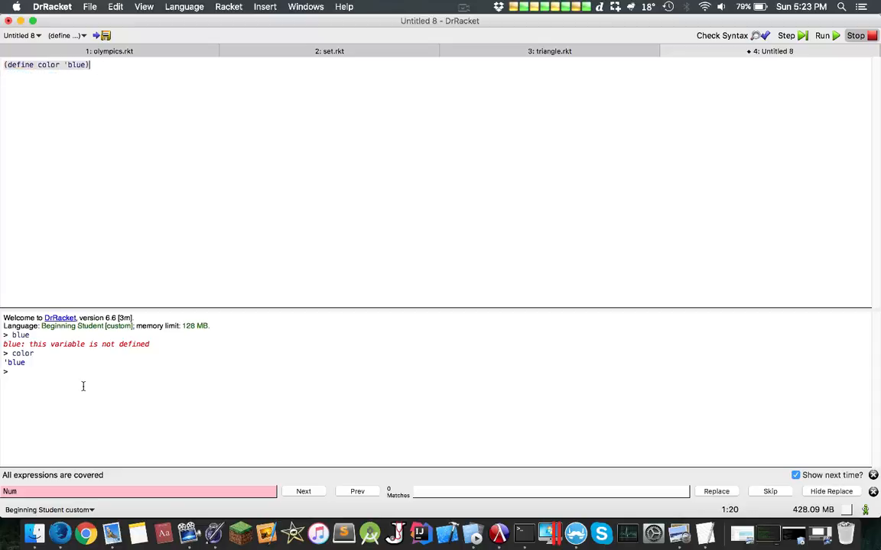
Step: Evaluate (symbol? 'a), (symbol=? 'a 'b) and (symbol=? 'a 'a) in interactions
type("(symbol? 'a")
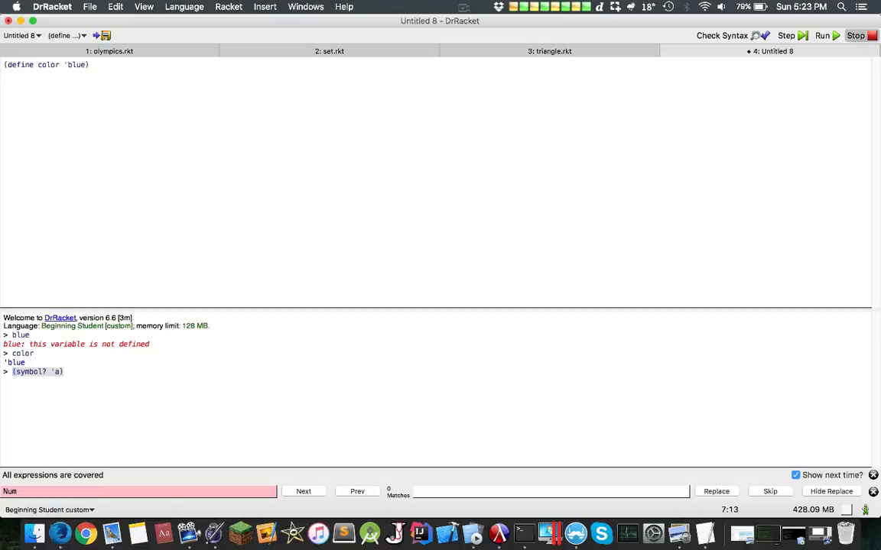
type("(sy")
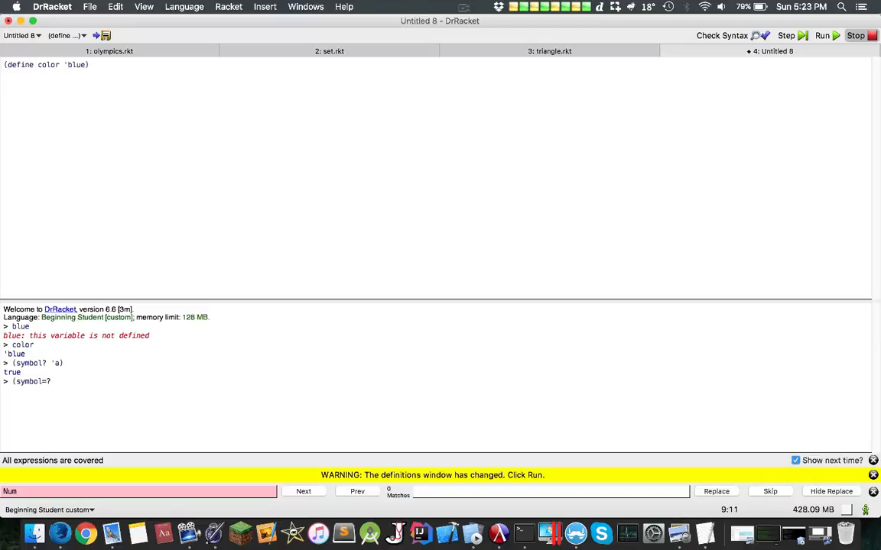
type("'a b")
type("(s")
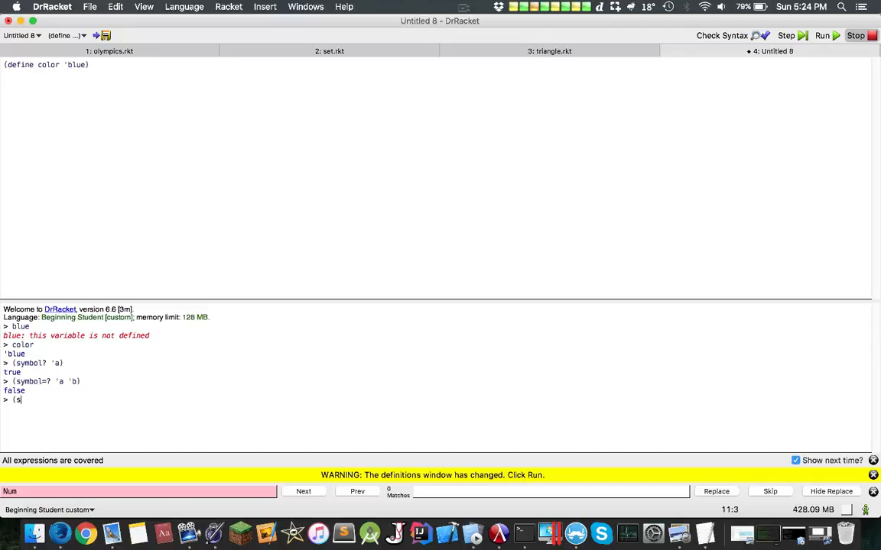
type("ymv")
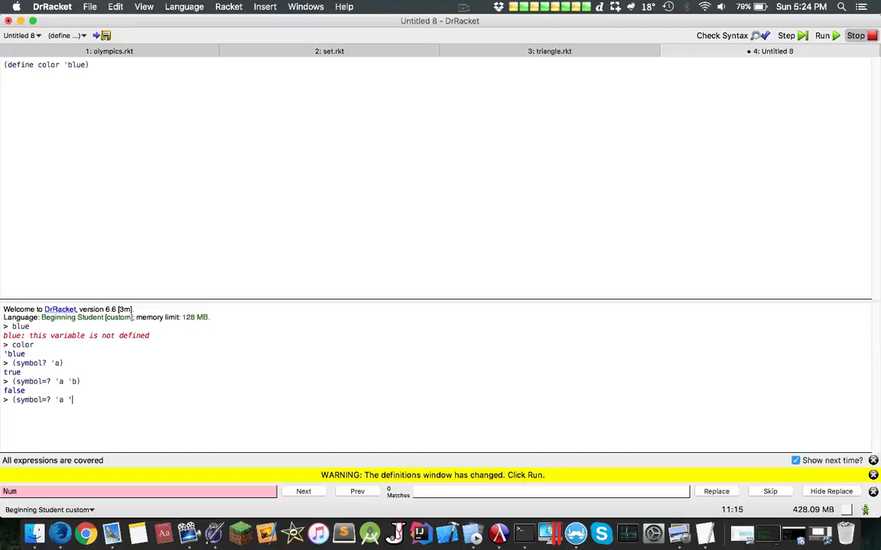
type("a")
key("Return")
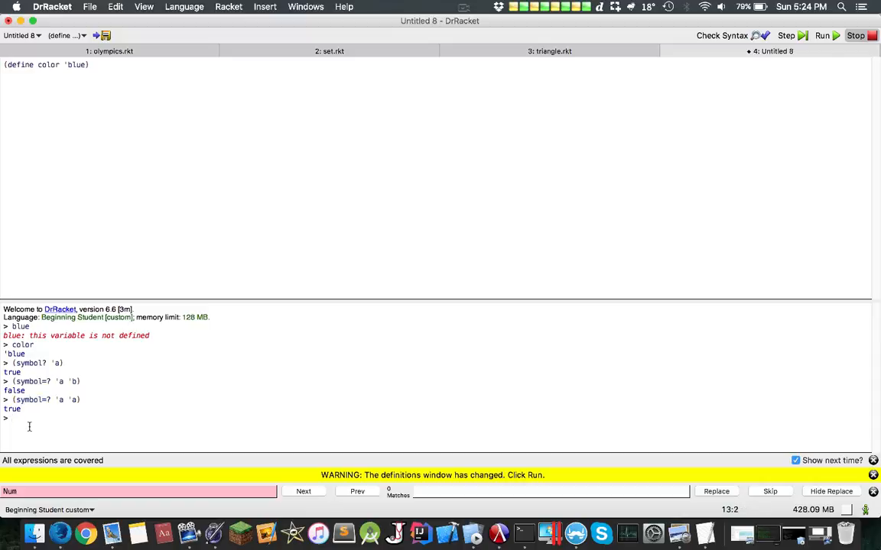
type("(define")
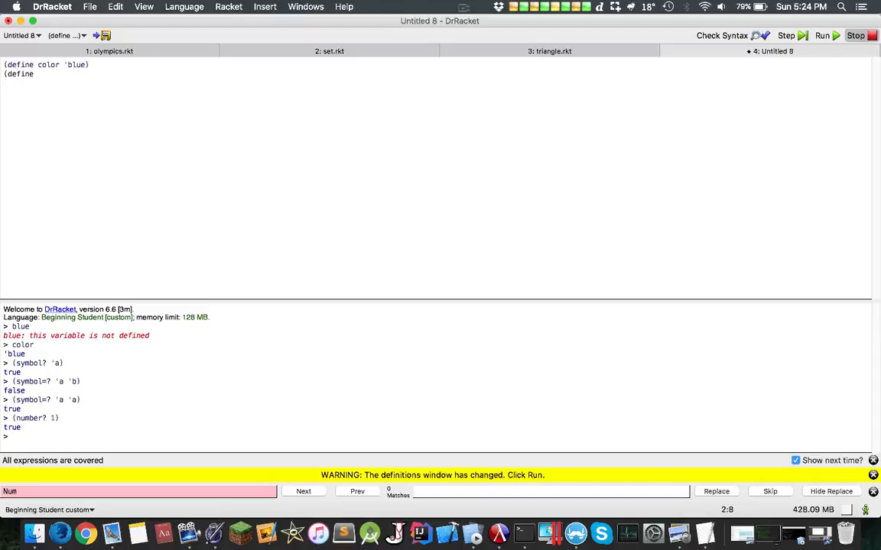
Step: Define uni as "University of Waterloo", rerun, and evaluate uni in interactions
type("uni")
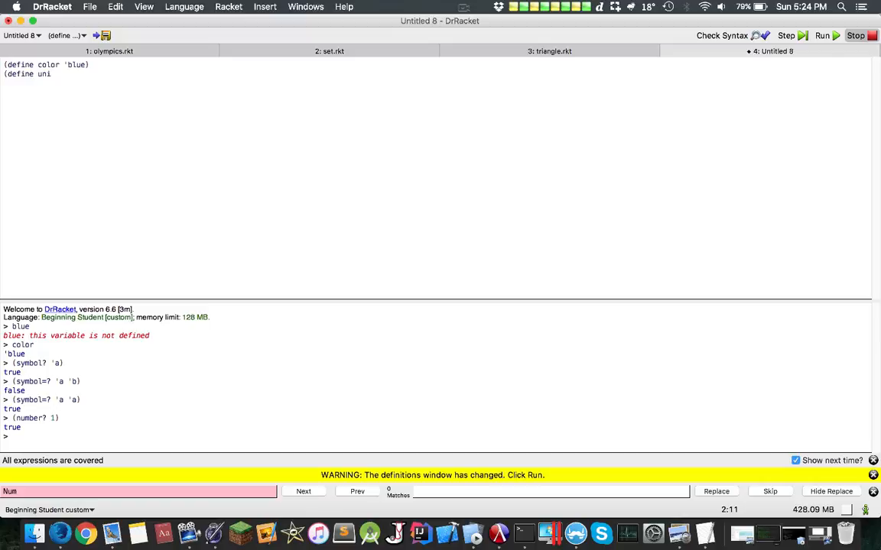
type("\"Univers")
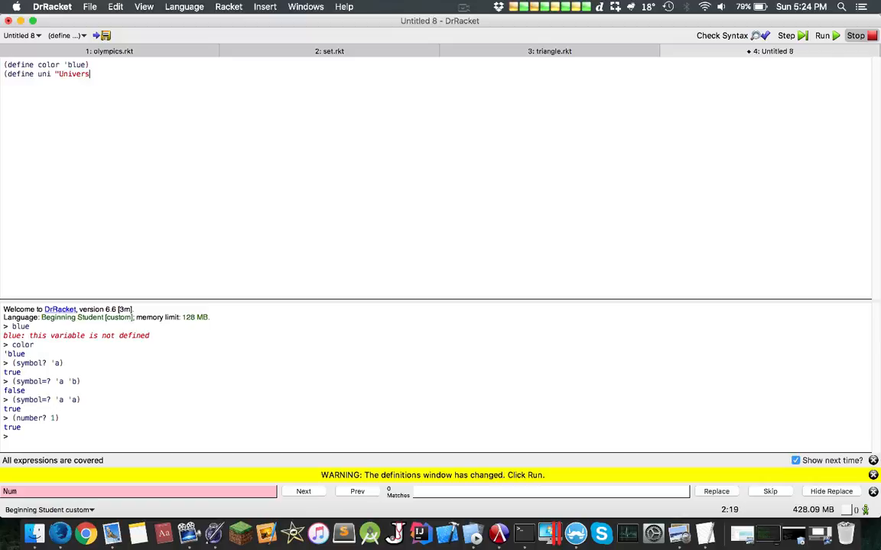
type("ity of Waterloo\"")
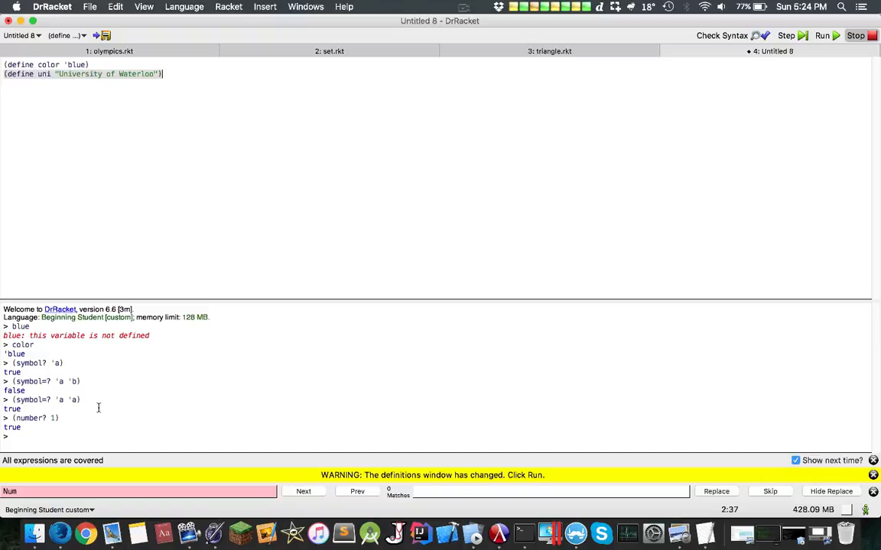
left_click(822, 36)
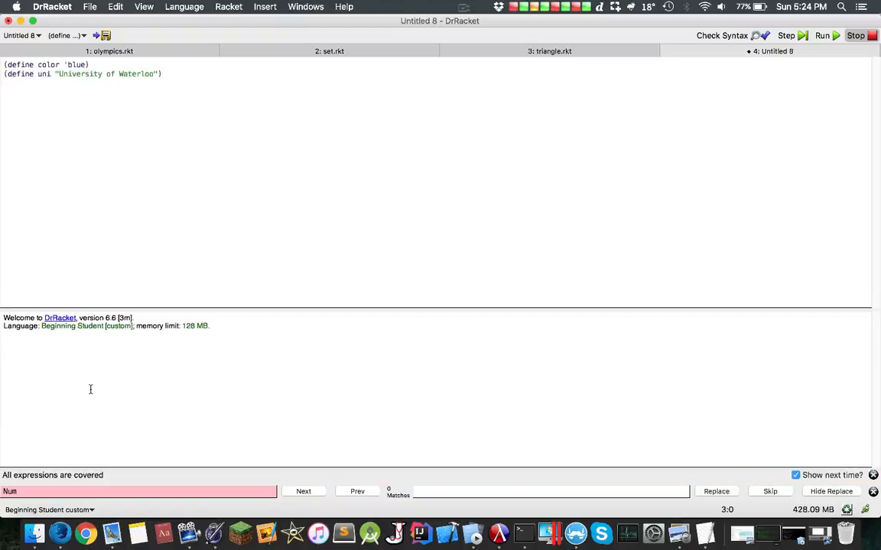
left_click(822, 35)
type("uni")
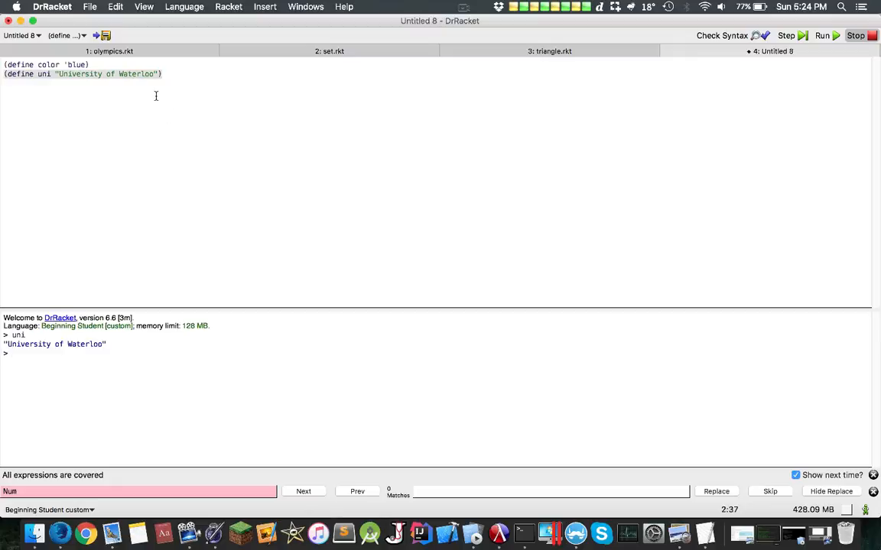
Step: Write (define (uni-length university) (string-length university)) in the definitions window
type("(")
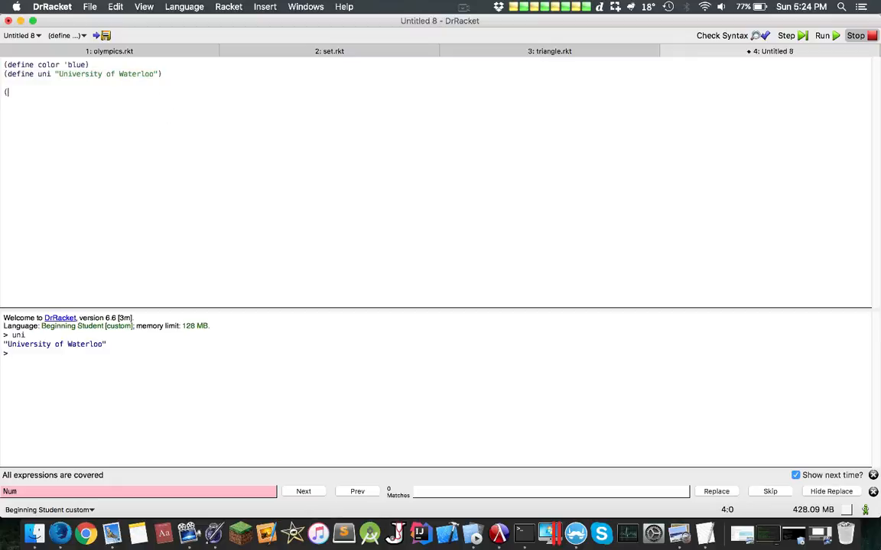
type("define")
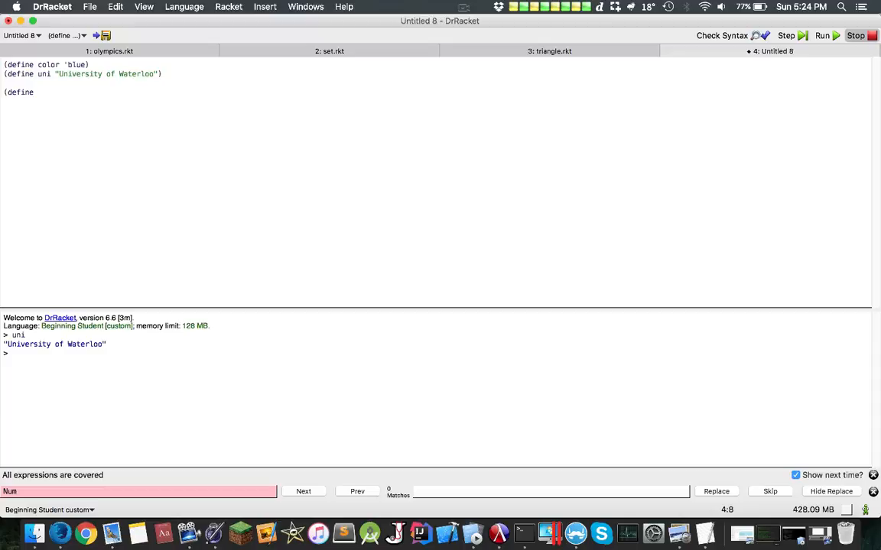
type("leng")
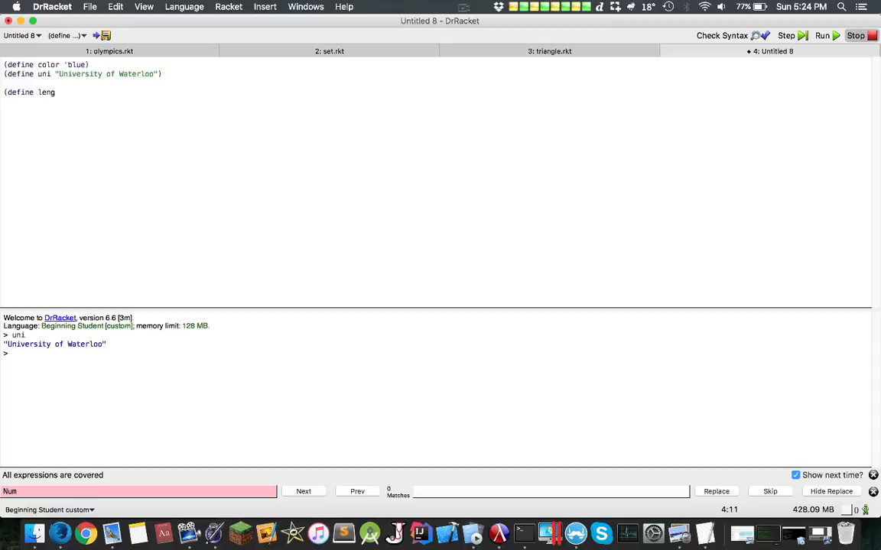
type("uni-")
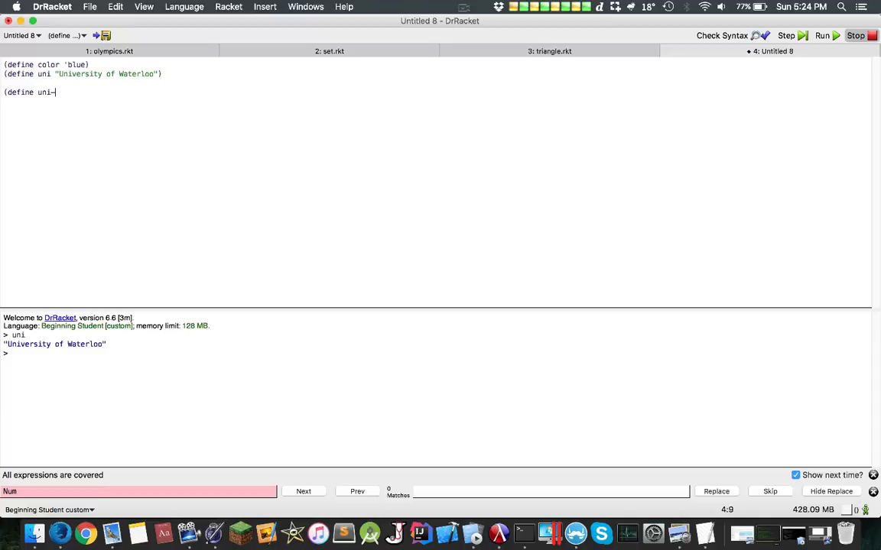
type("length")
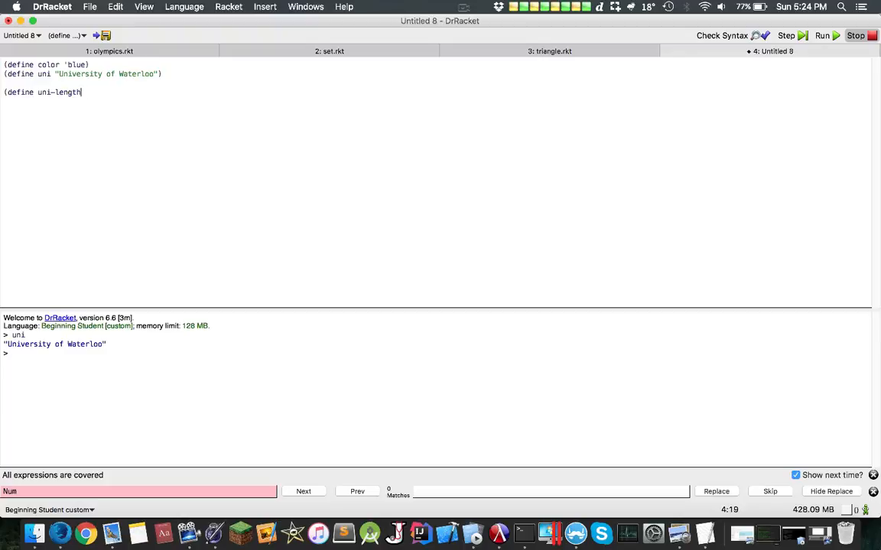
type("(")
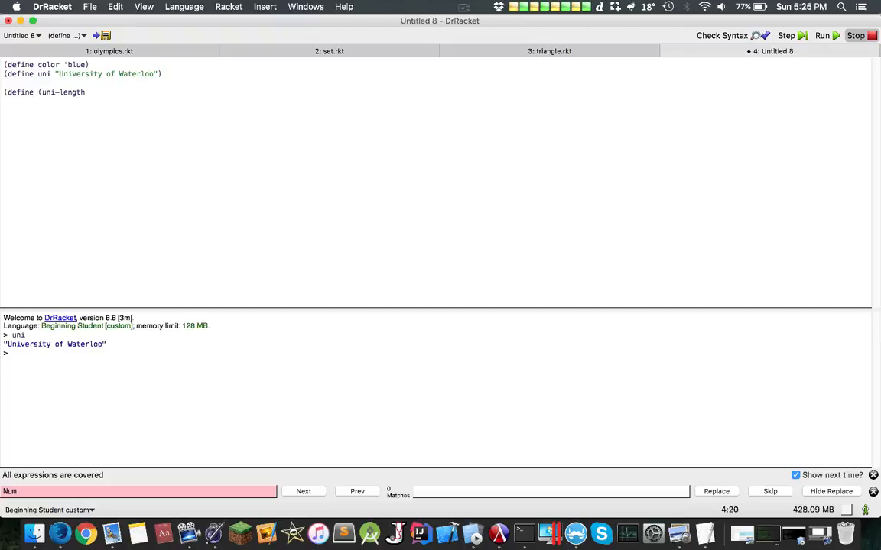
type("uni")
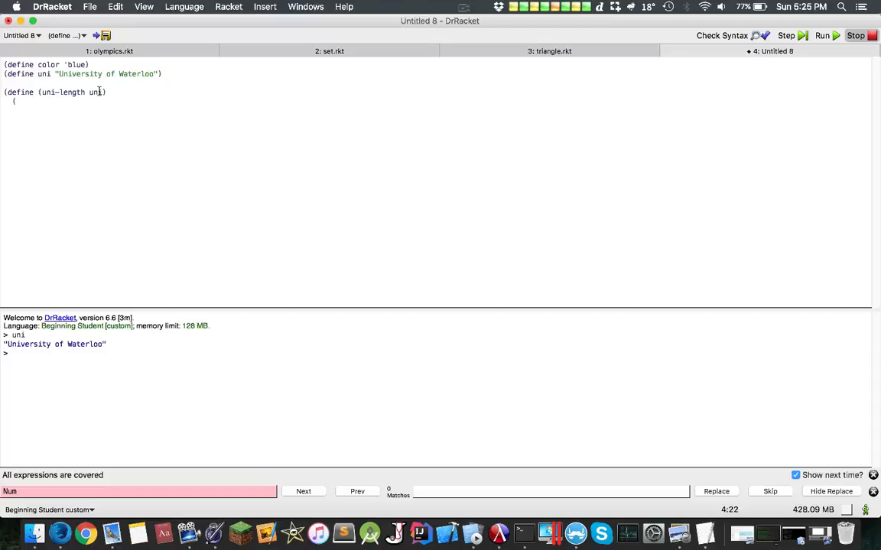
type("versity")
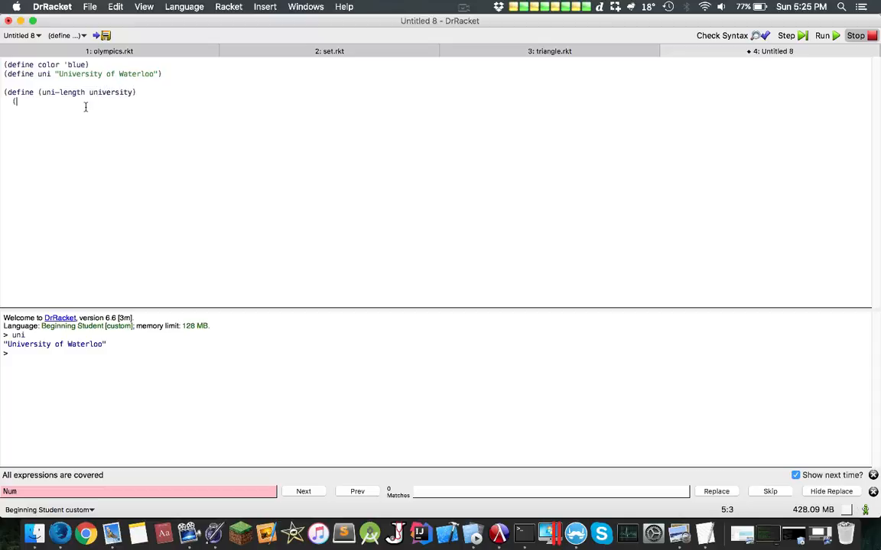
type("(string-lengt")
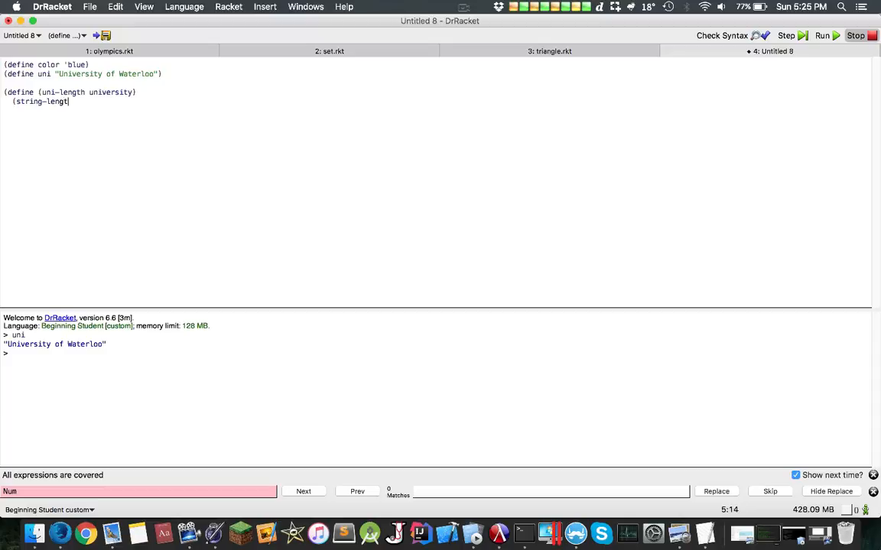
type("h")
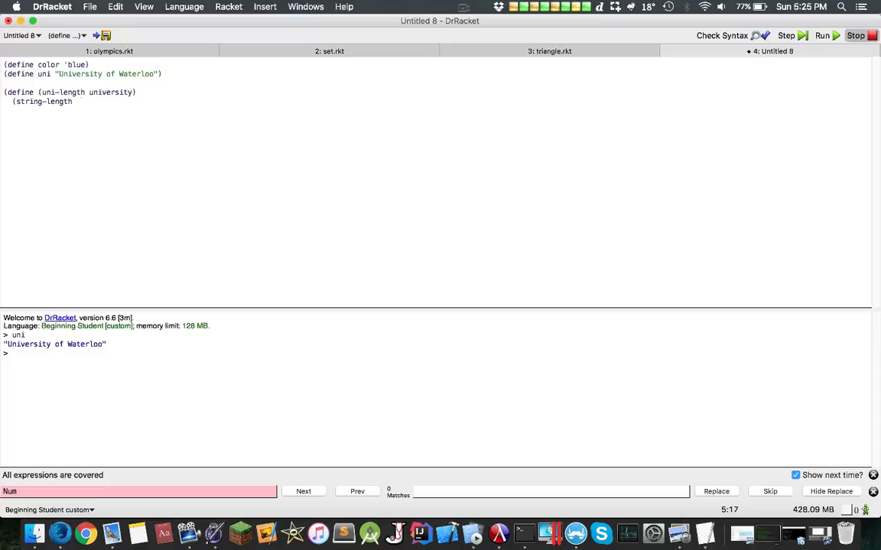
type("university))")
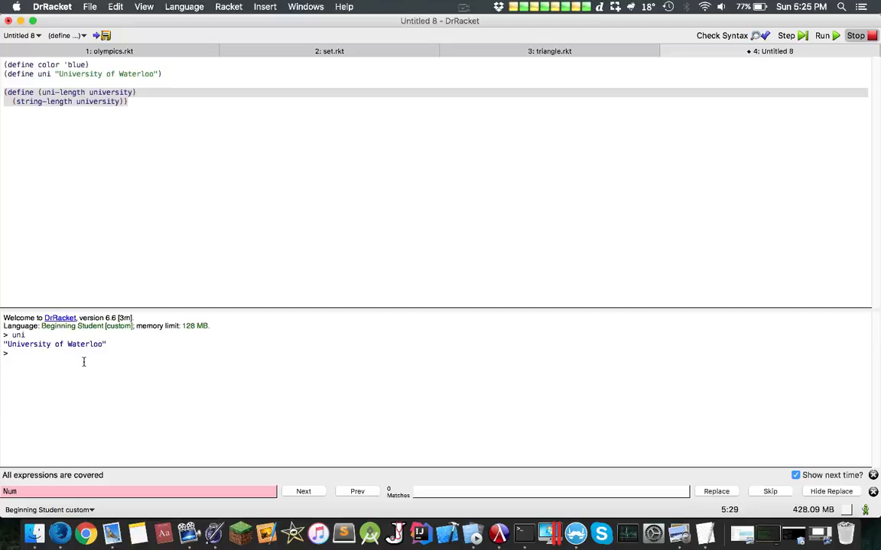
Step: Rerun, evaluate (uni-length uni) to get 22, and select the string-length body expression
left_click(821, 35)
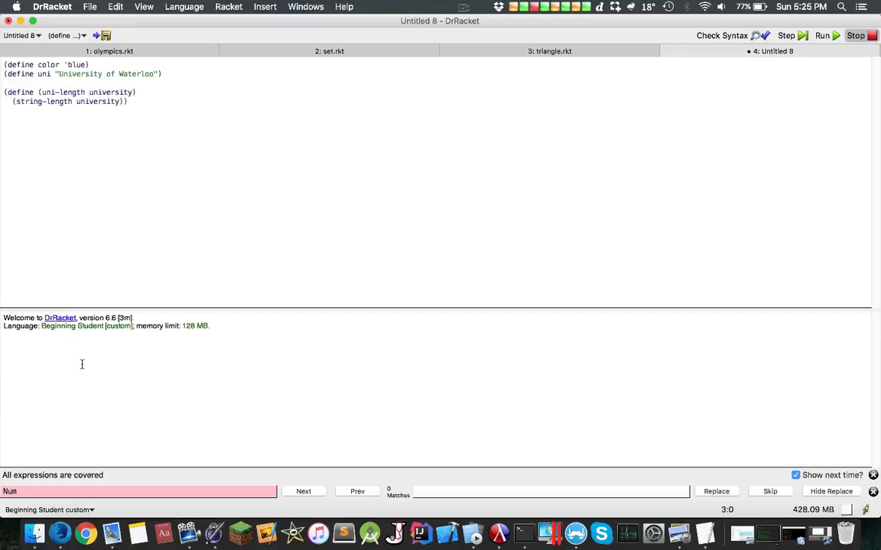
left_click(822, 35)
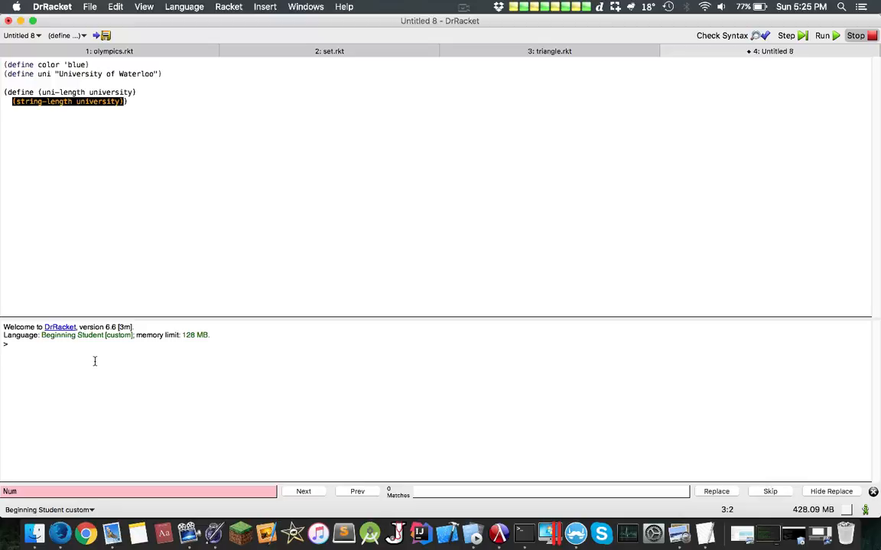
type("(uni-length uni")
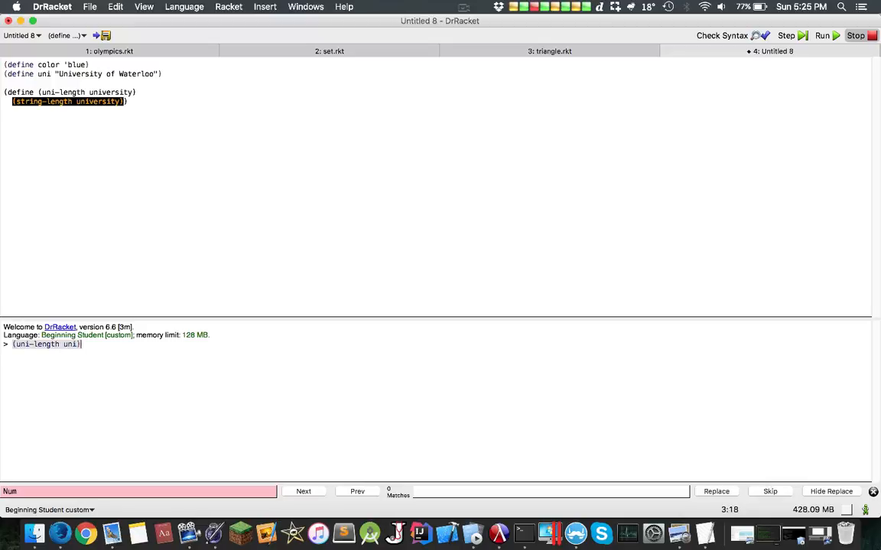
key("Return")
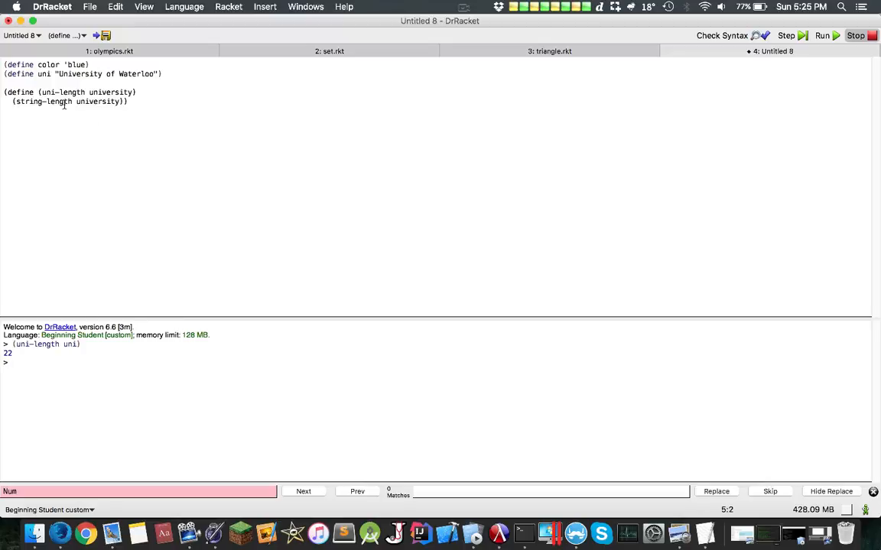
mouse_move(68, 346)
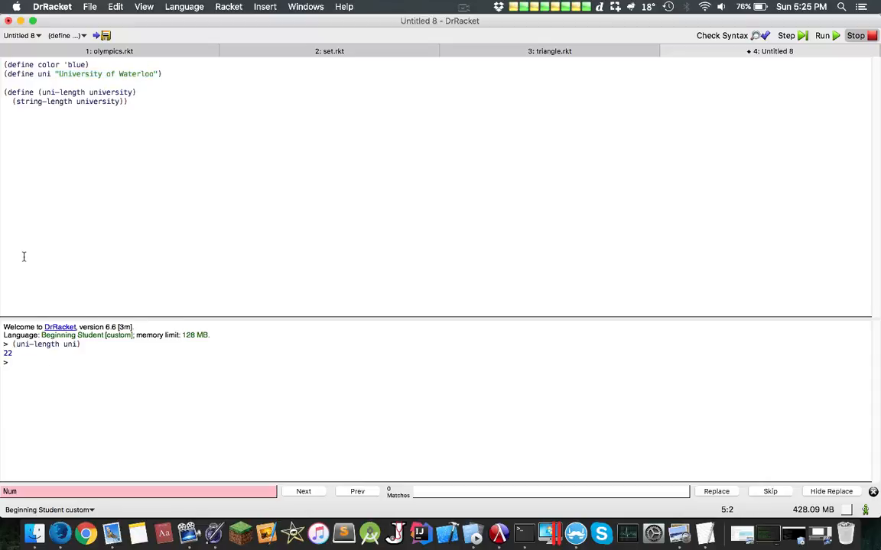
left_click_drag(13, 102, 127, 102)
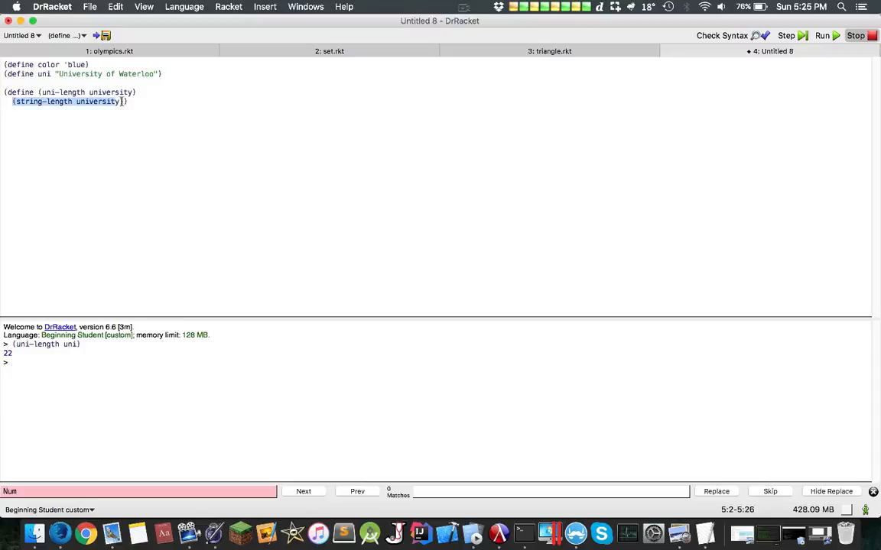
double_click(97, 101)
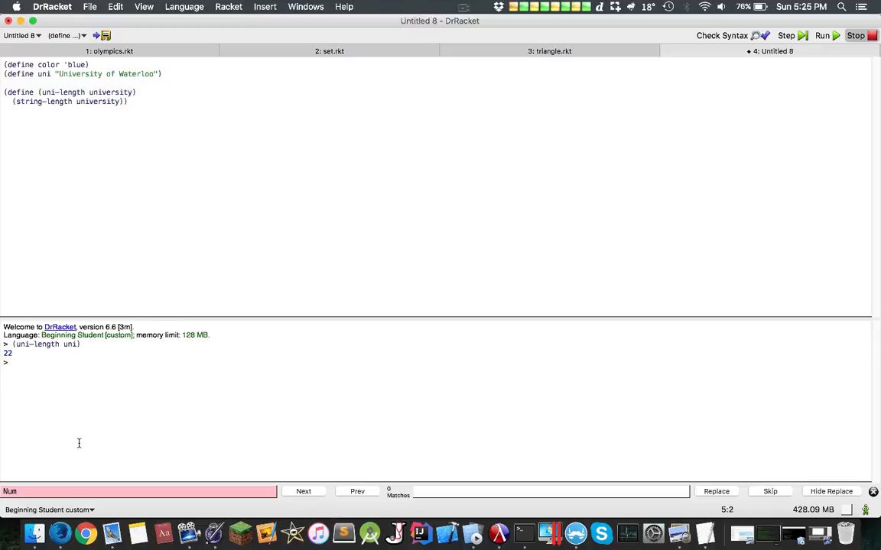
Step: Evaluate (string-substring "Hello" 0 2) and see it is undefined
type("(s")
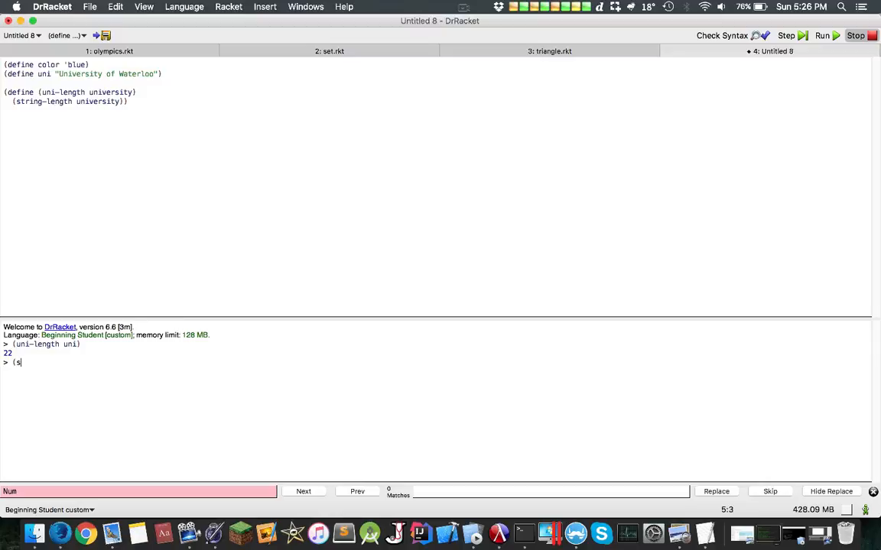
type("tring-substring")
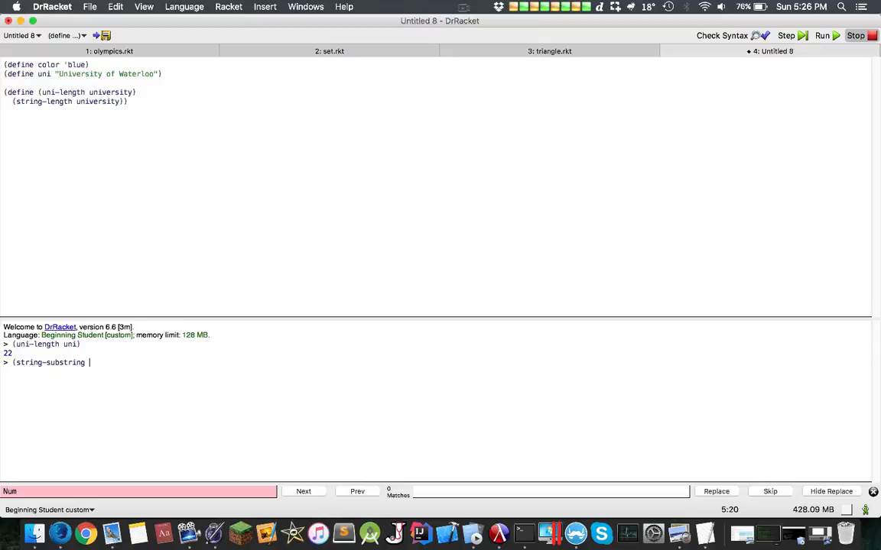
type("\"Hello\" 0 2")
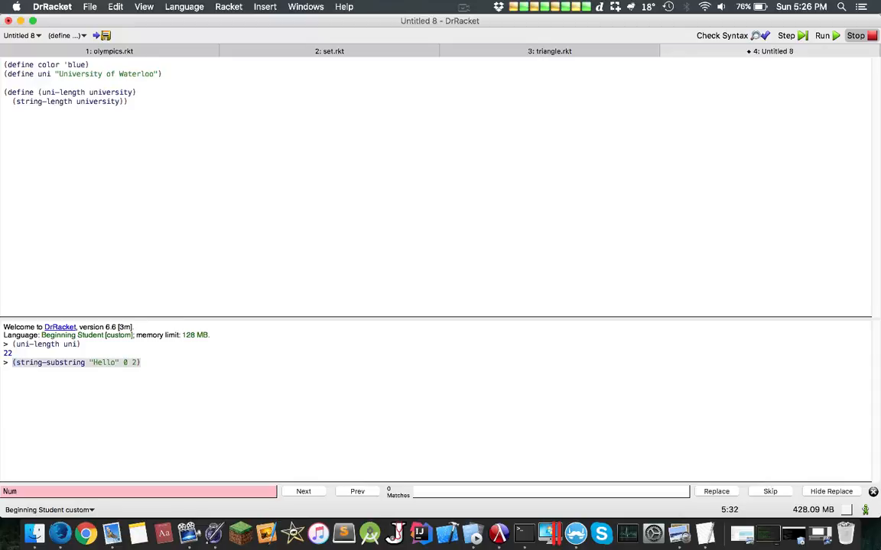
key("enter")
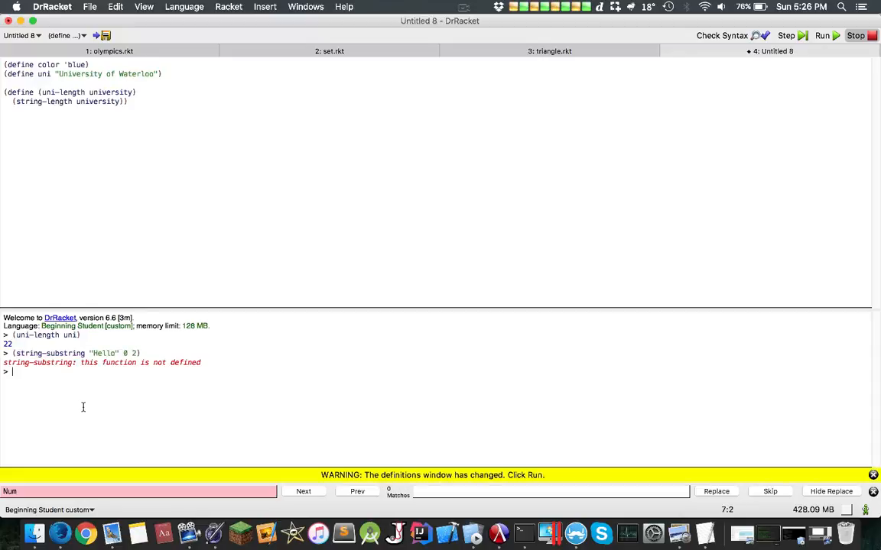
Step: Evaluate (substring "Hello" 0 2), which returns "He"
type("(")
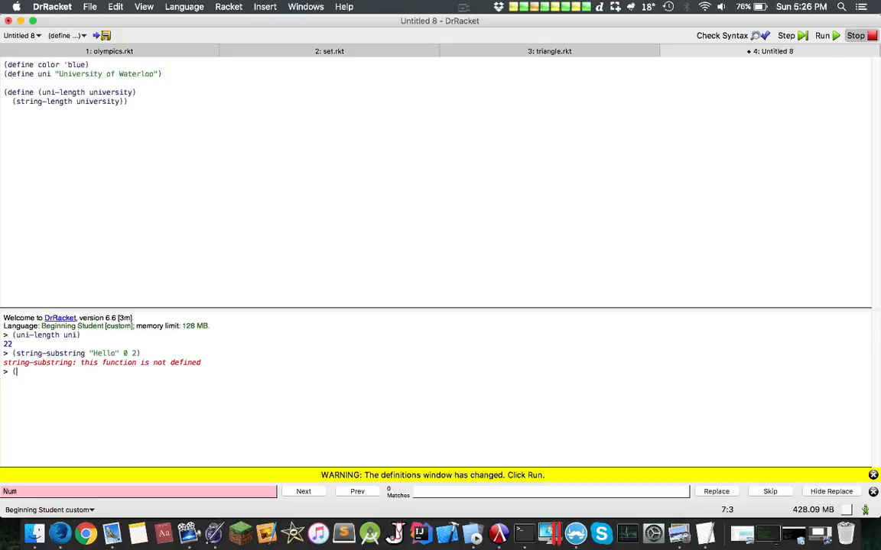
type("substring")
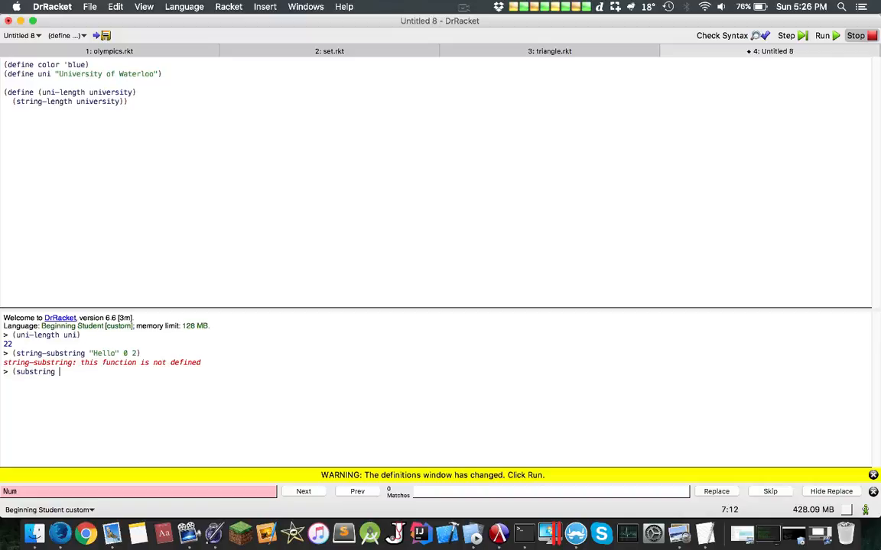
type("\"Hello\" 0 2")
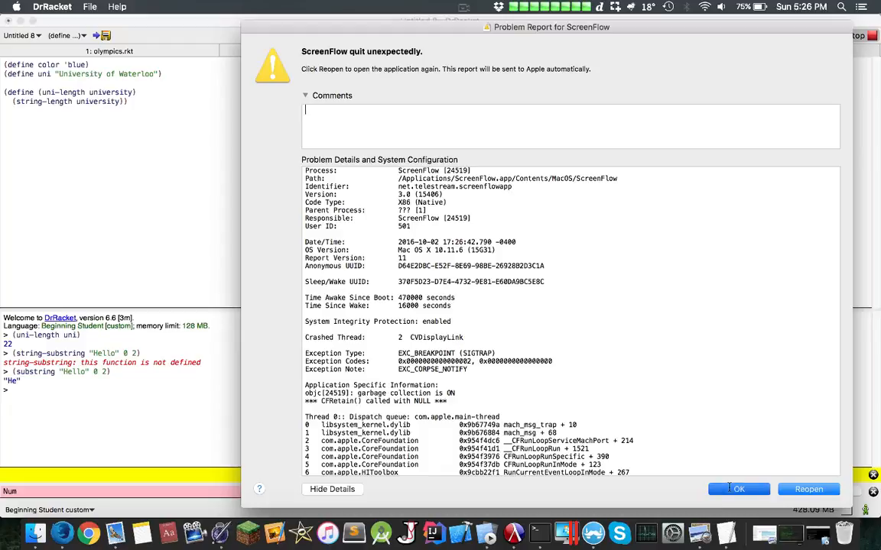
left_click(738, 490)
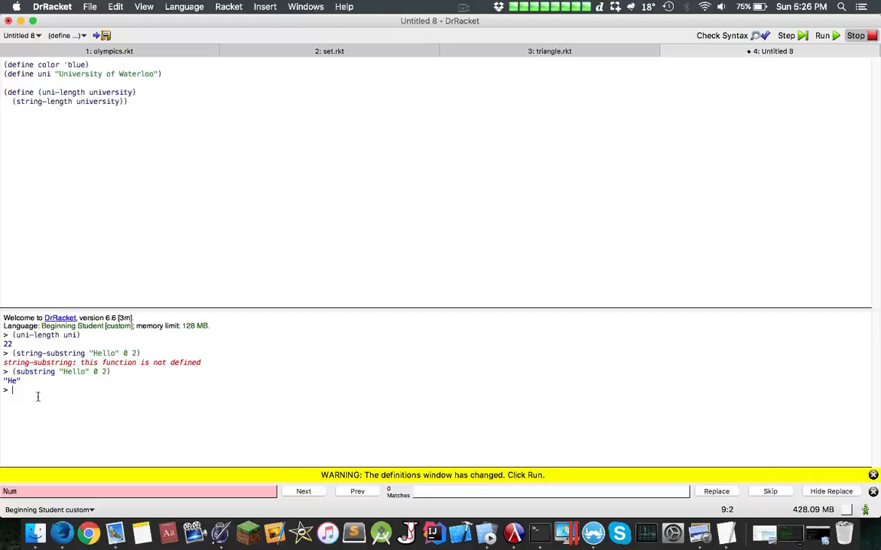
Step: Evaluate (string=? "Hello" "hi") giving false and (string<? "A" "B") giving true
type("(string=? \"Hello\" \"hi")
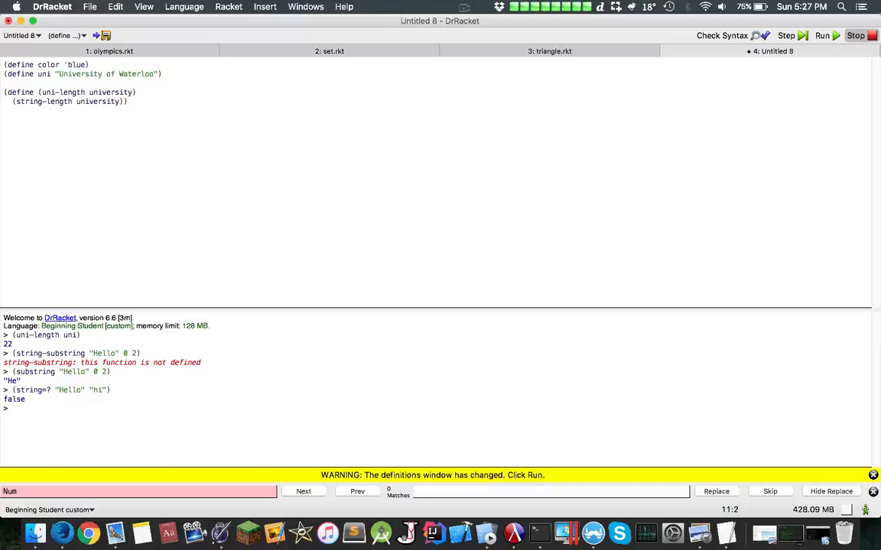
type("(a")
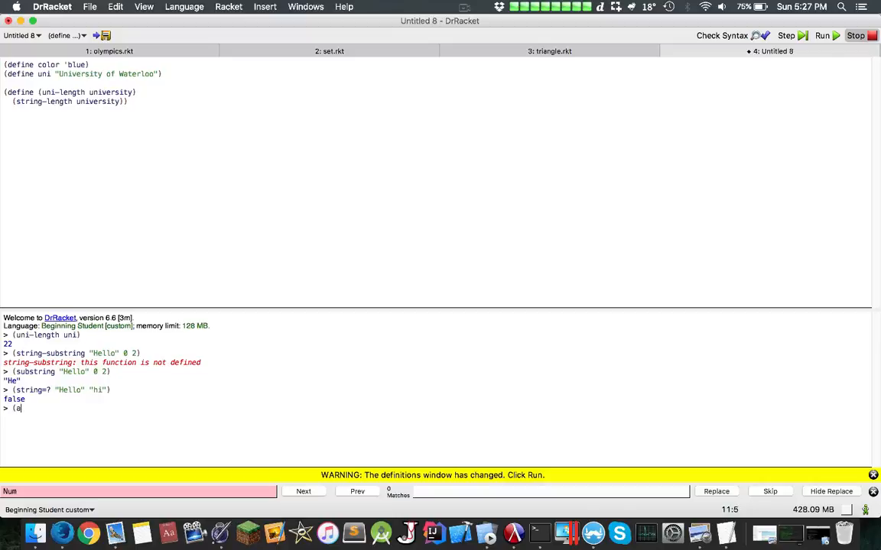
type("string<?")
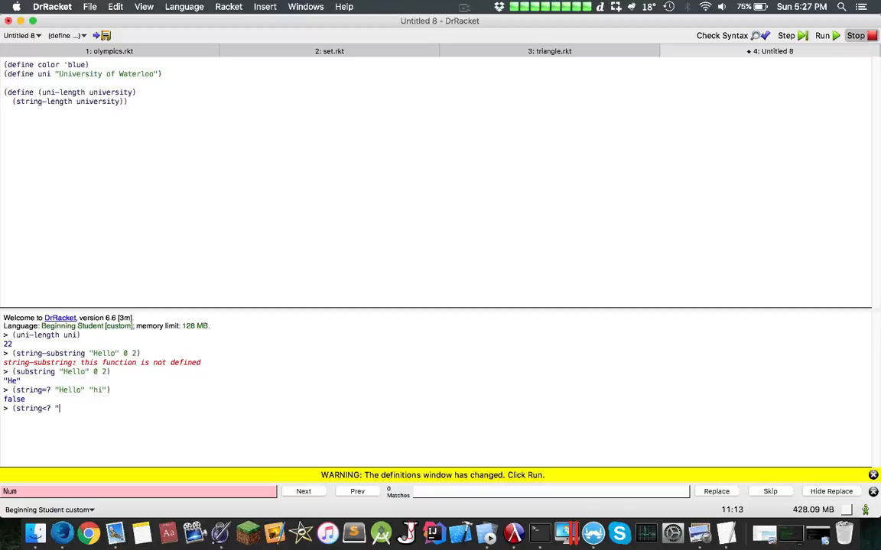
type("\"A\" \"B\"")
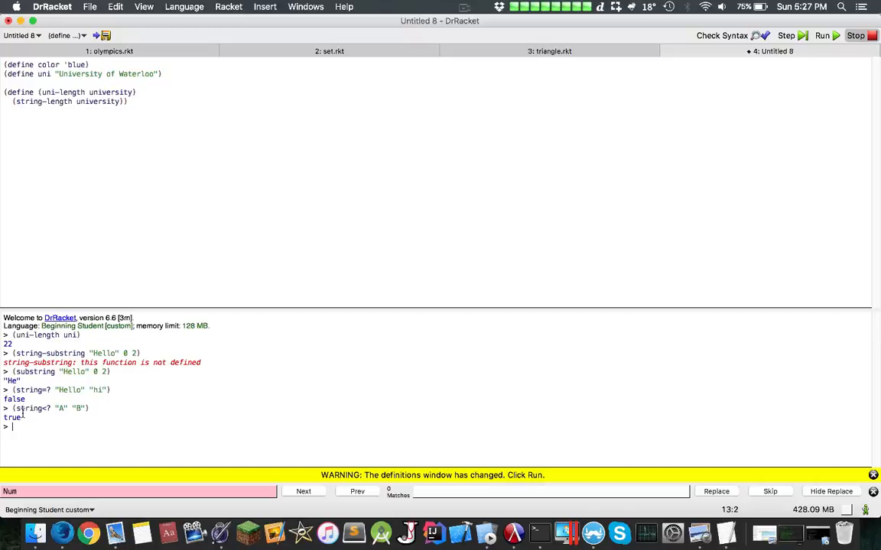
double_click(60, 408)
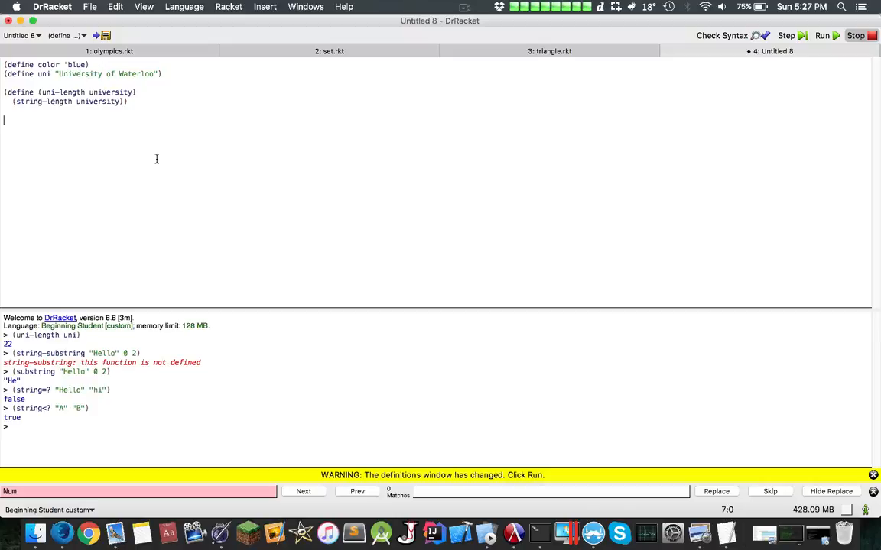
mouse_move(227, 135)
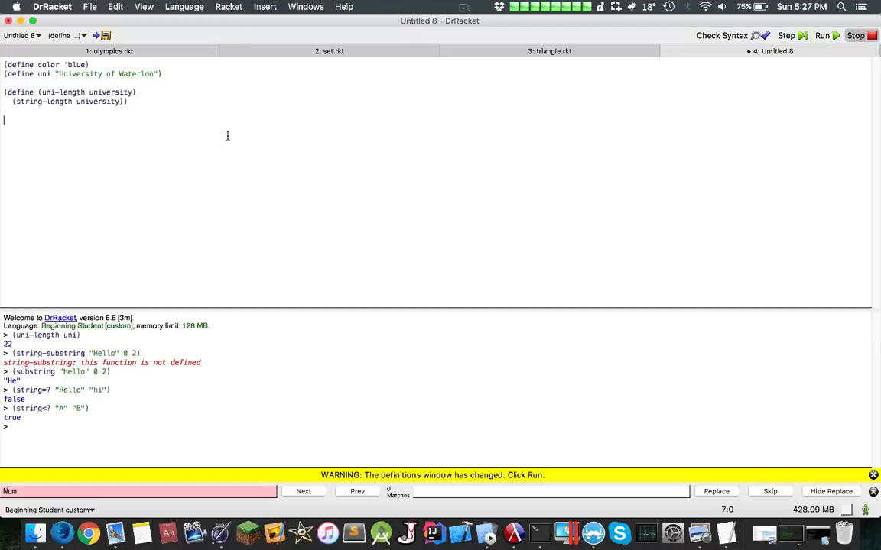